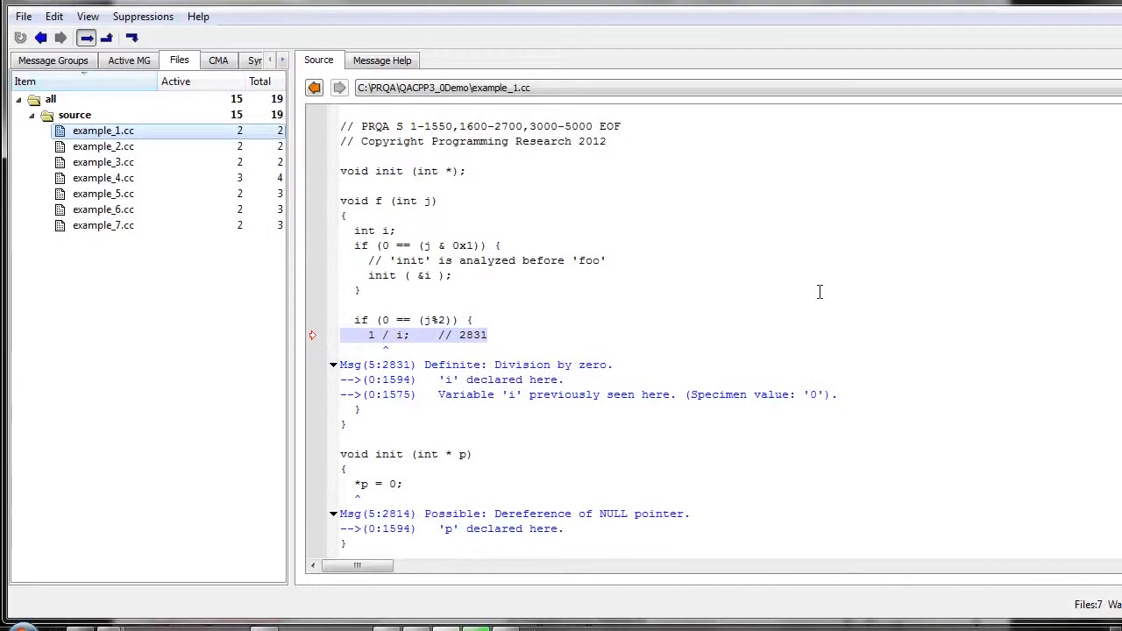
mouse_move(657, 298)
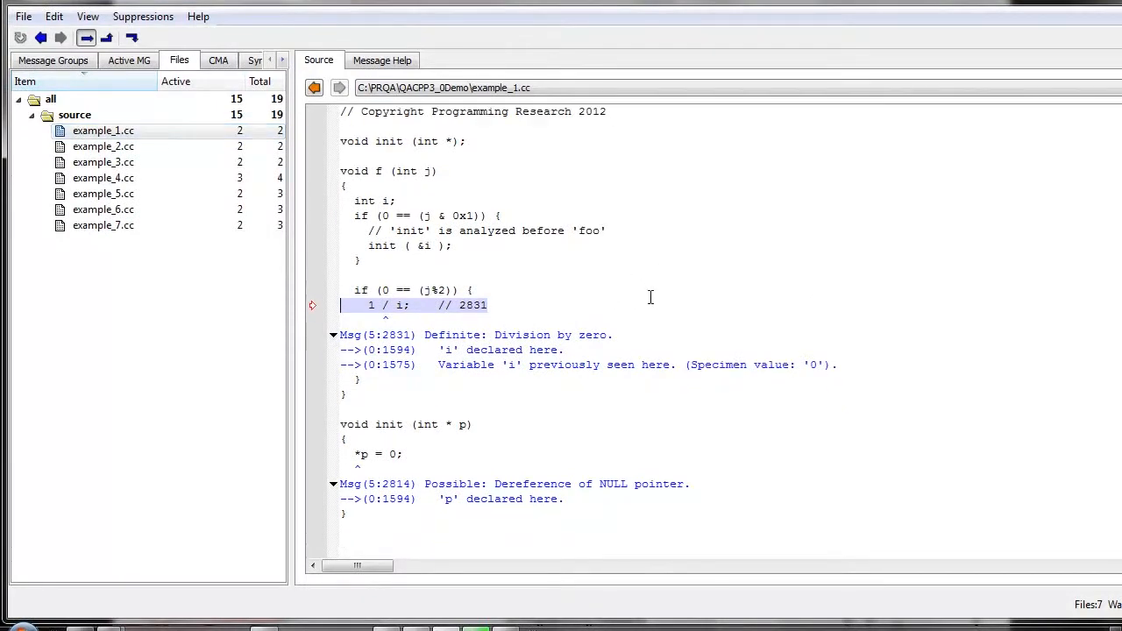
mouse_move(516, 174)
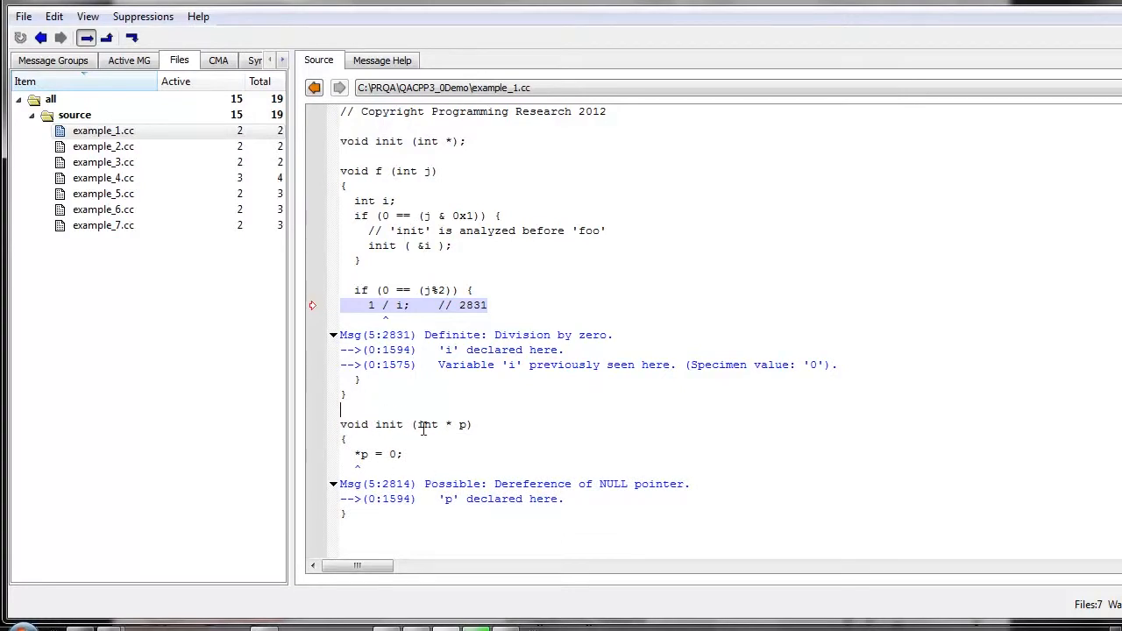
mouse_move(351, 452)
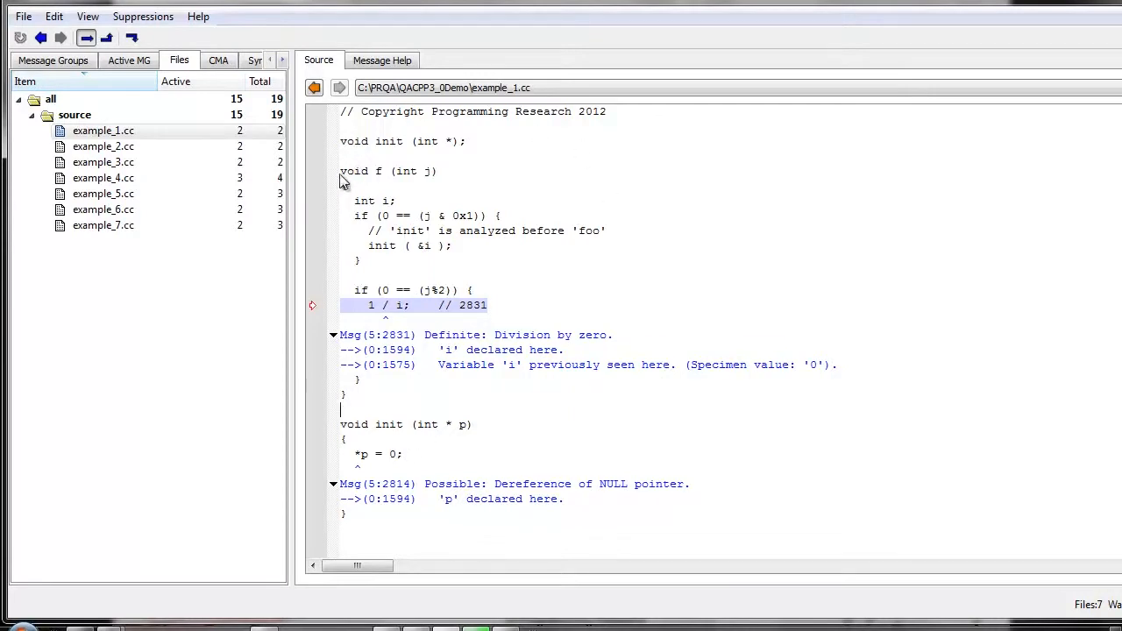
Load example_2.cc to show its invalid pointer computation and dereference diagnostics in the loop
triple_click(386, 172)
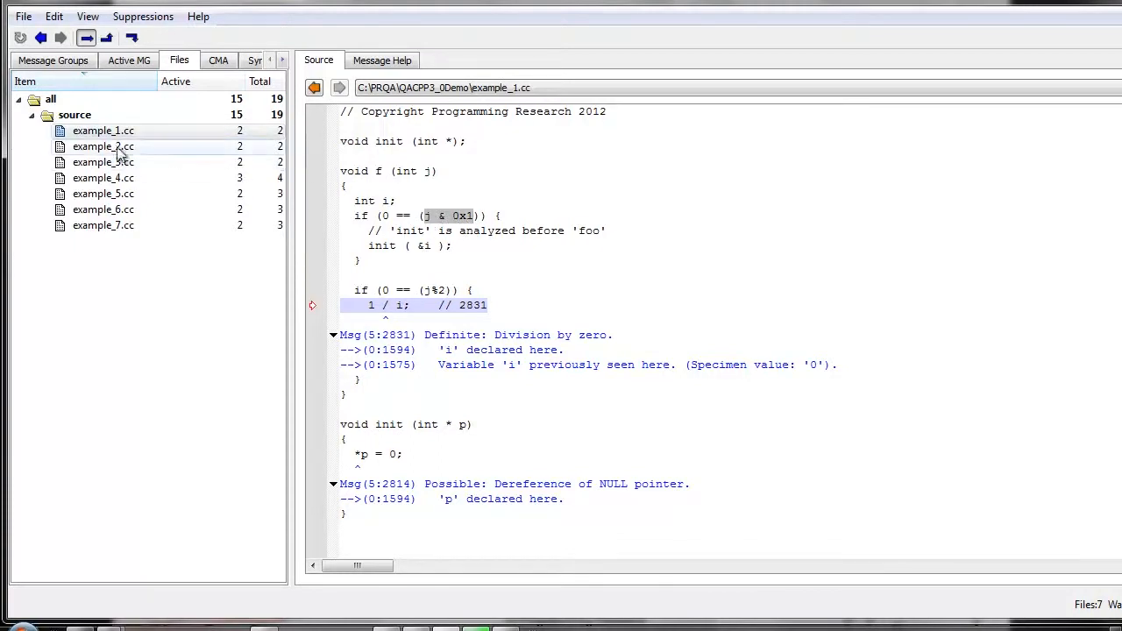
click(102, 147)
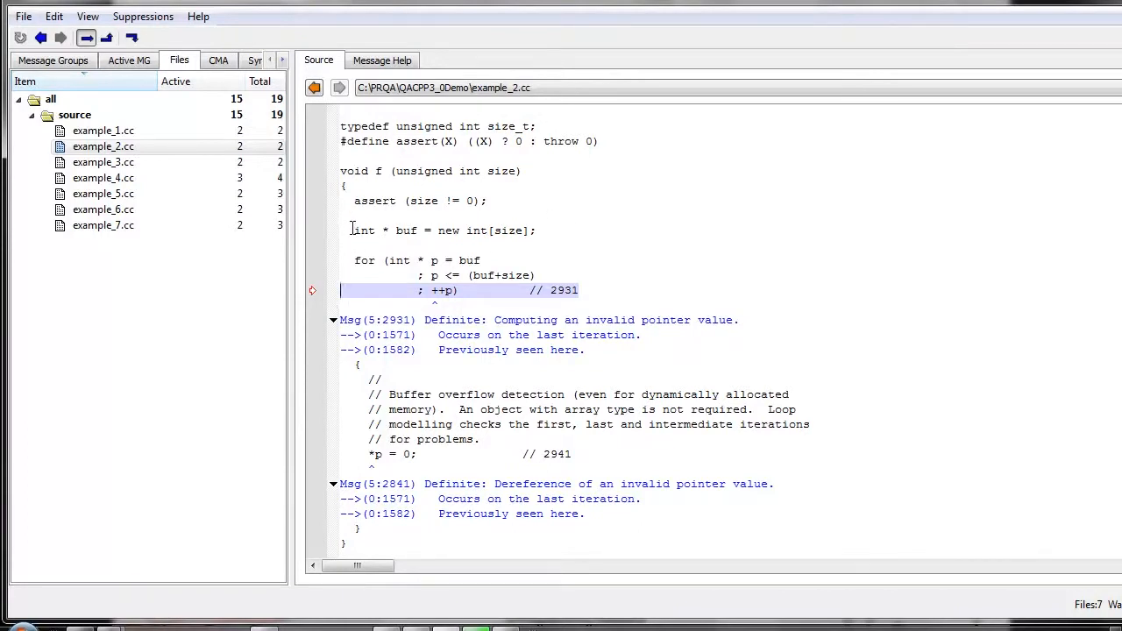
click(442, 232)
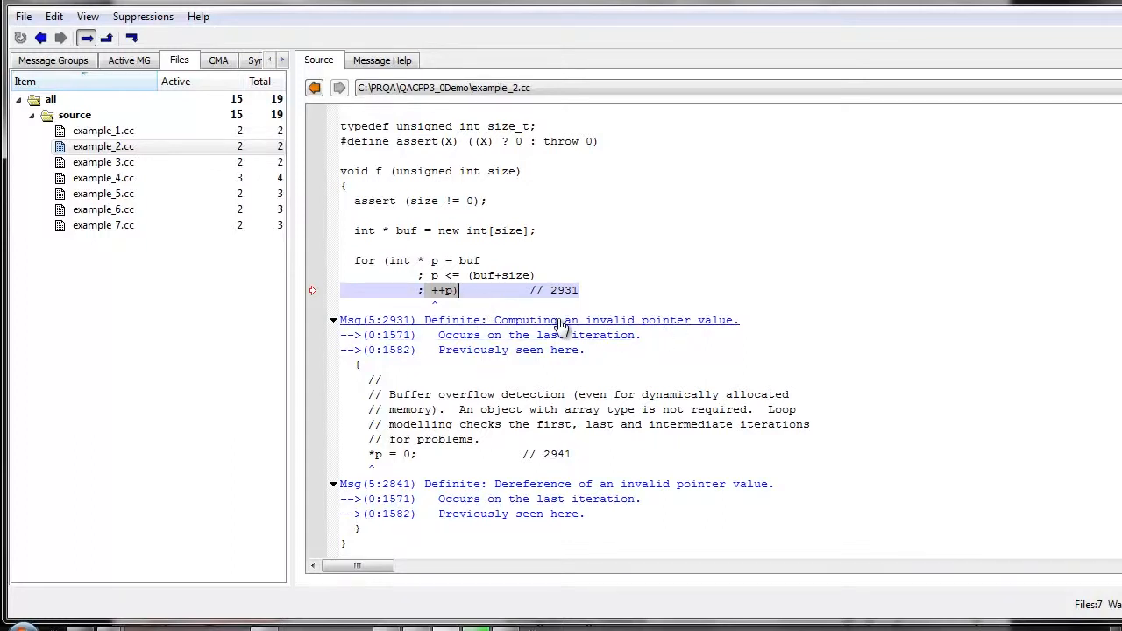
mouse_move(740, 335)
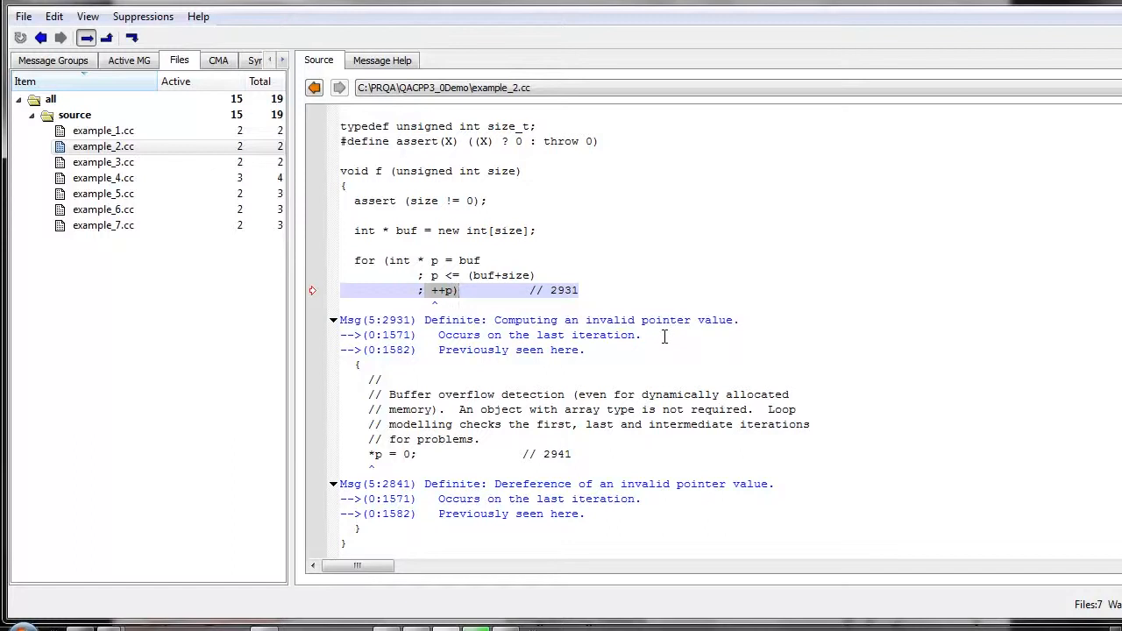
mouse_move(327, 156)
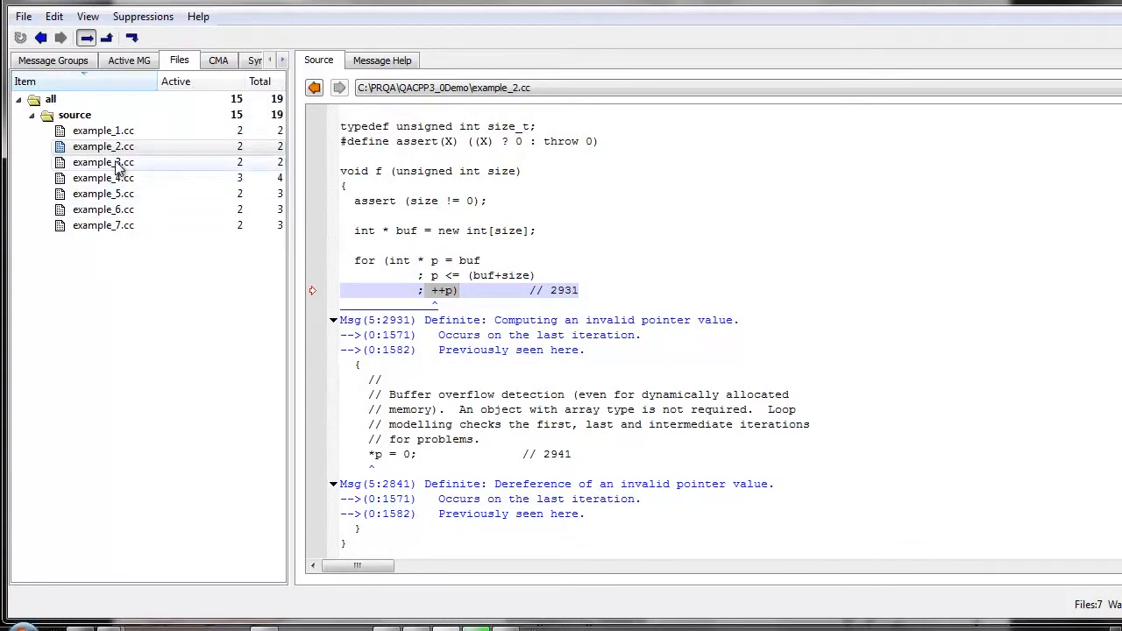
Load example_3.cc and trace message 2811's NULL dereference back to the f(NULL, k) call in bar
click(102, 161)
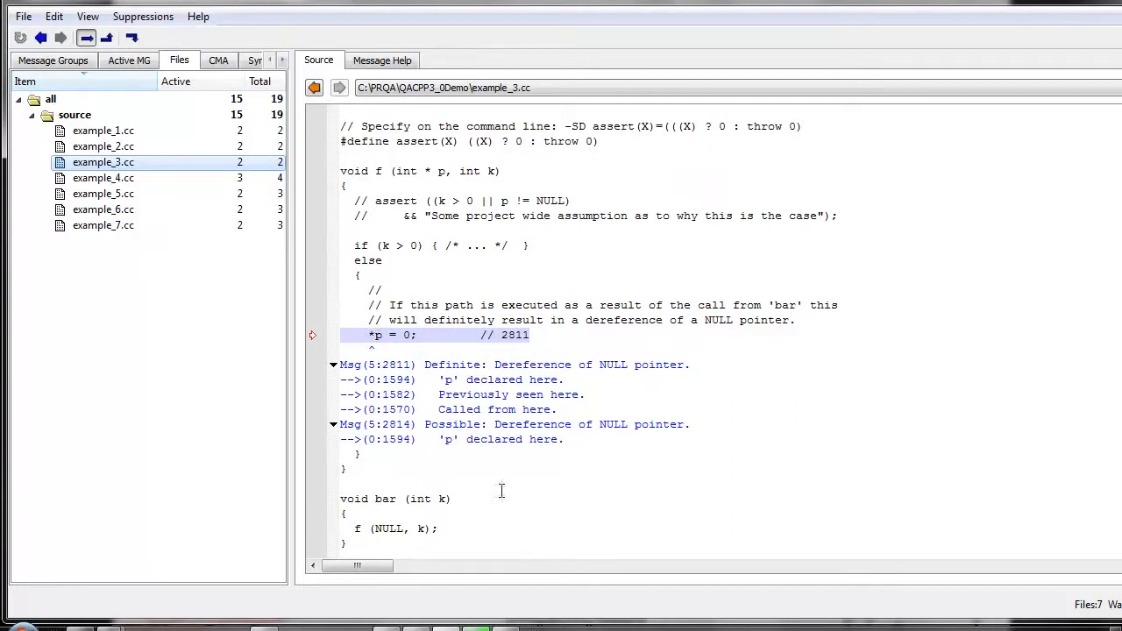
mouse_move(354, 488)
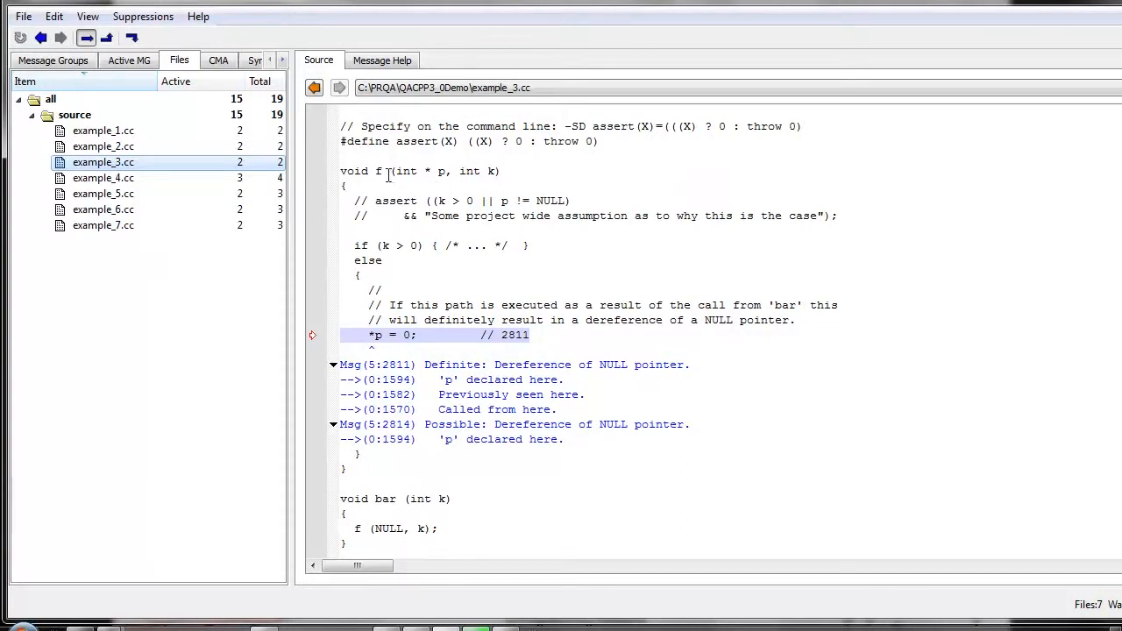
mouse_move(424, 245)
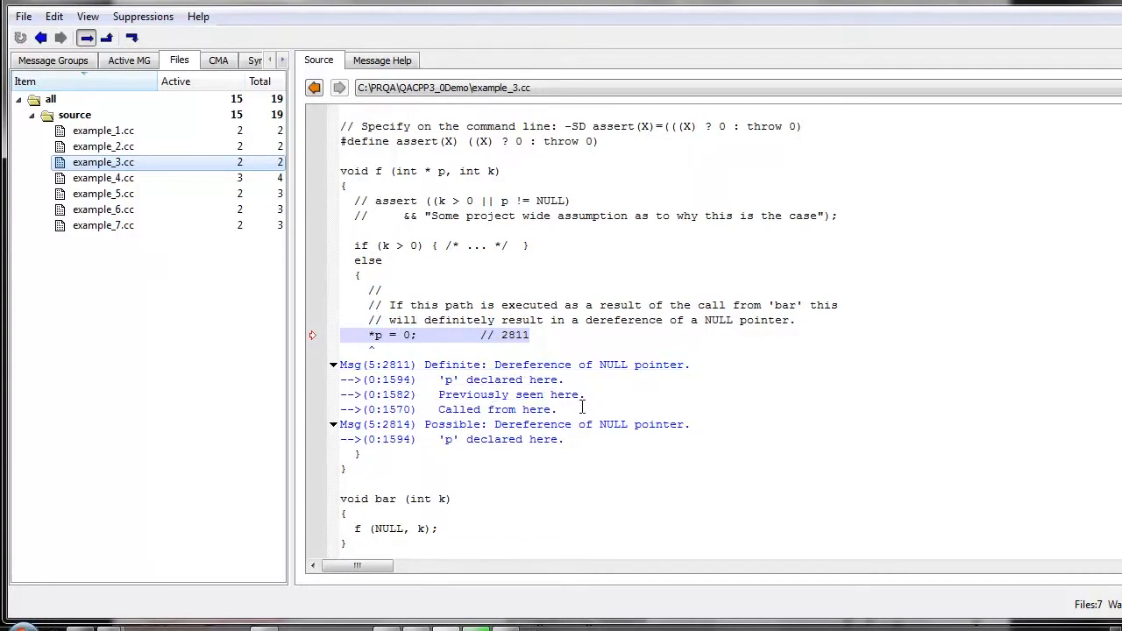
click(498, 408)
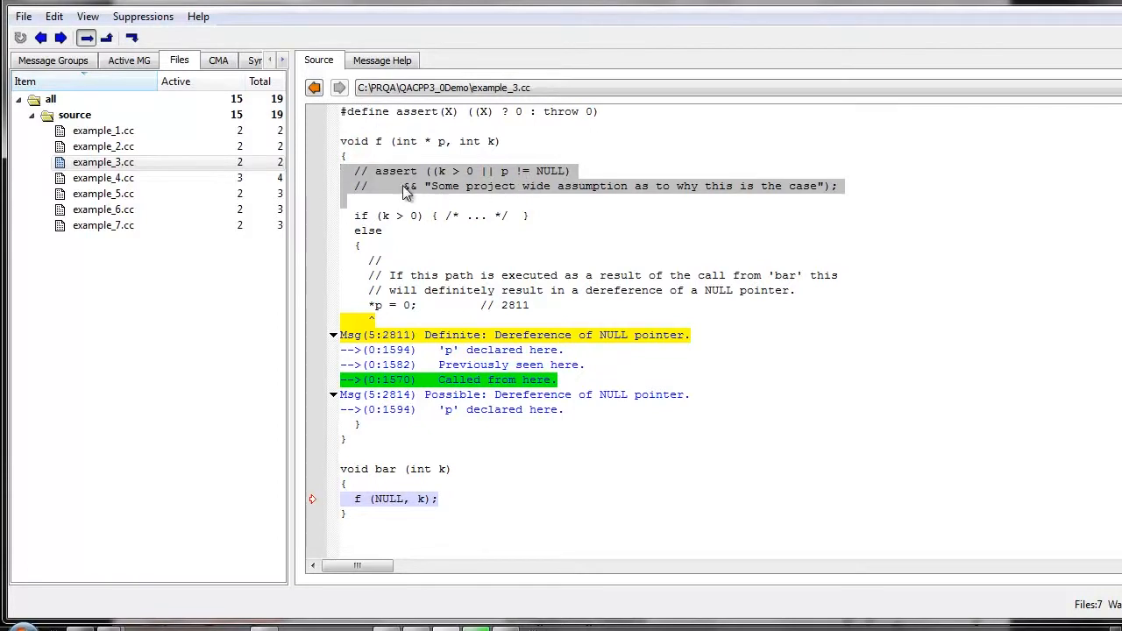
mouse_move(384, 193)
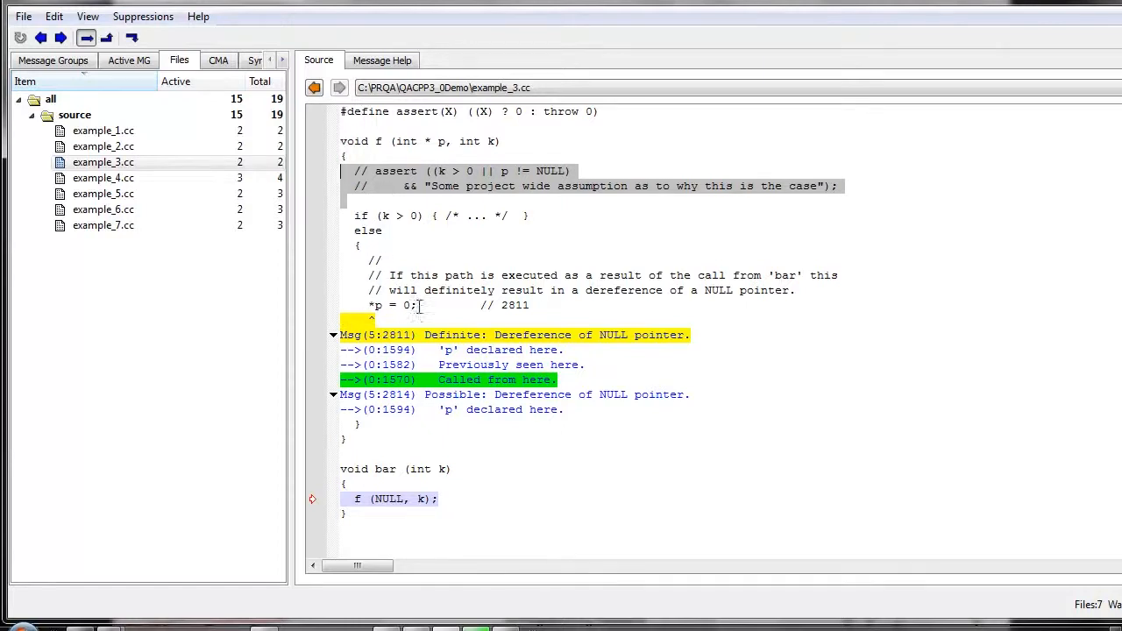
mouse_move(590, 310)
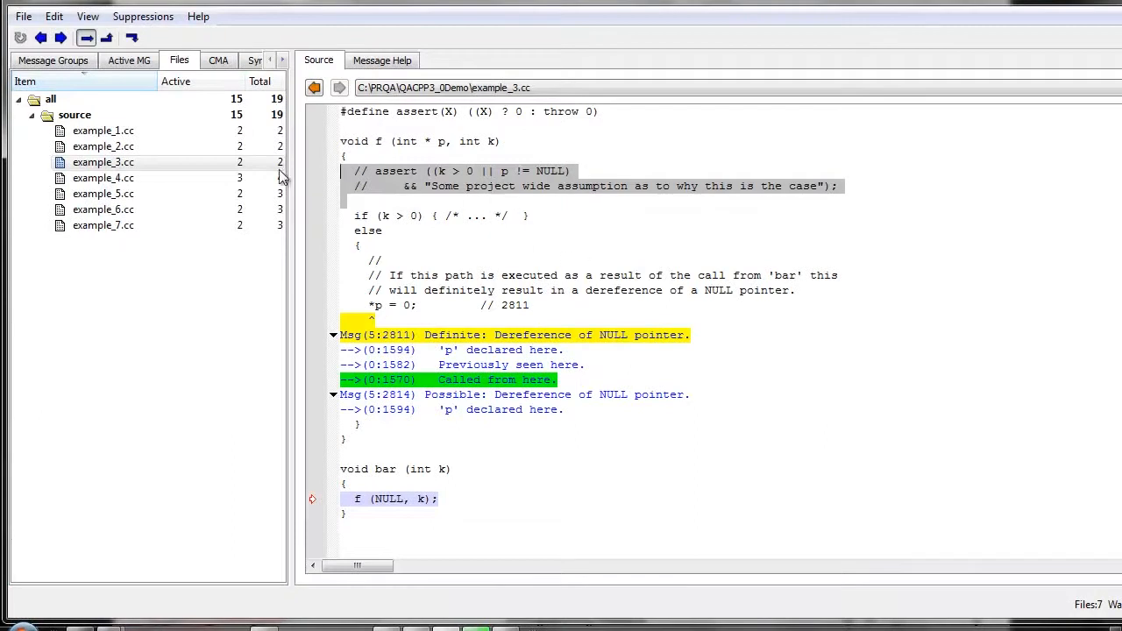
Review example_4.cc's 3337 messages, highlighting the openFileOrFail call assigned to file, then load example_5.cc
click(103, 179)
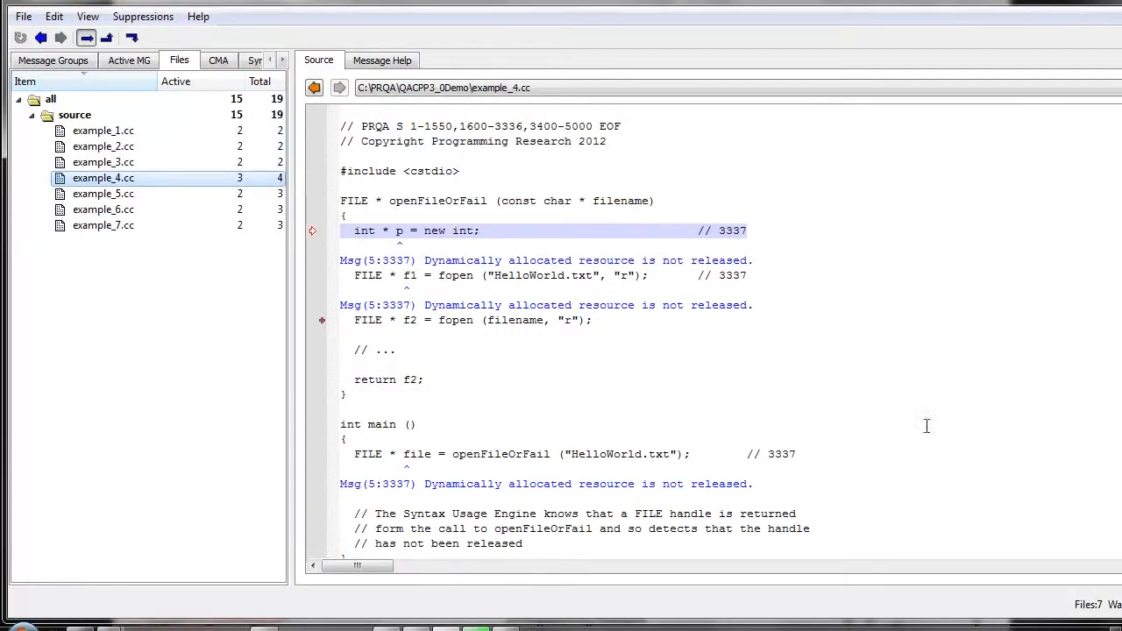
scroll(down, 3)
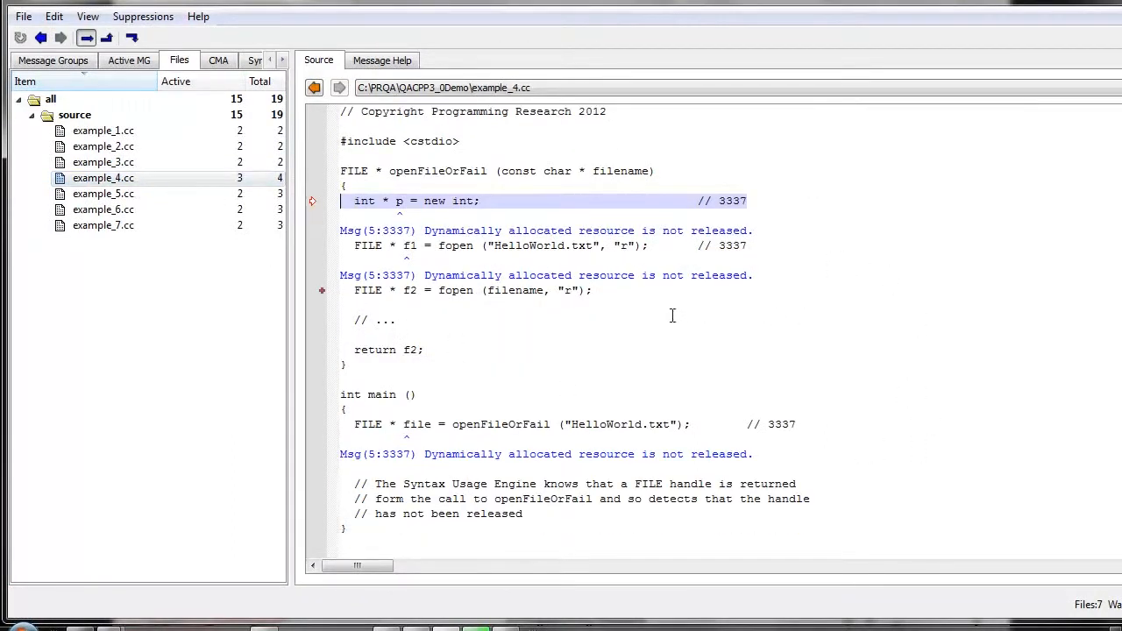
double_click(437, 172)
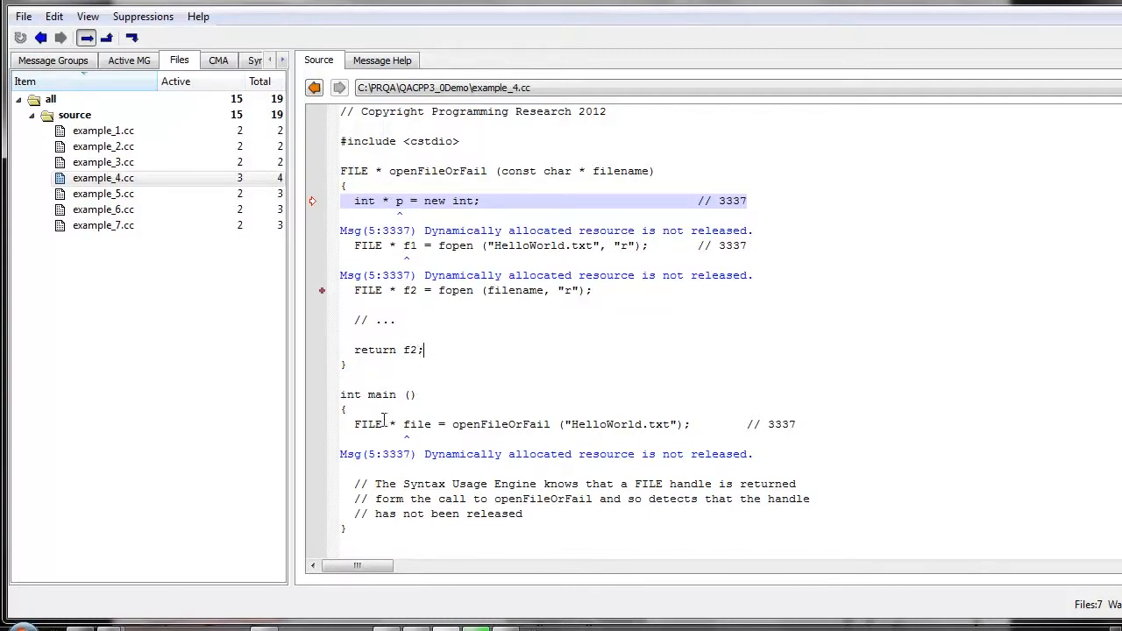
drag(403, 425, 558, 424)
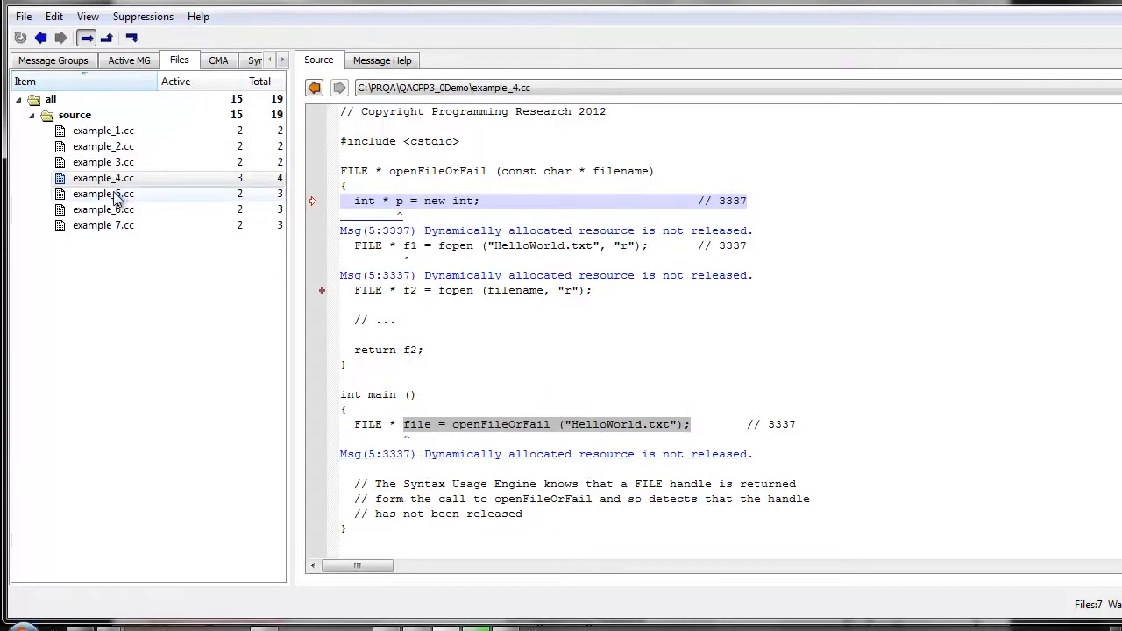
click(102, 193)
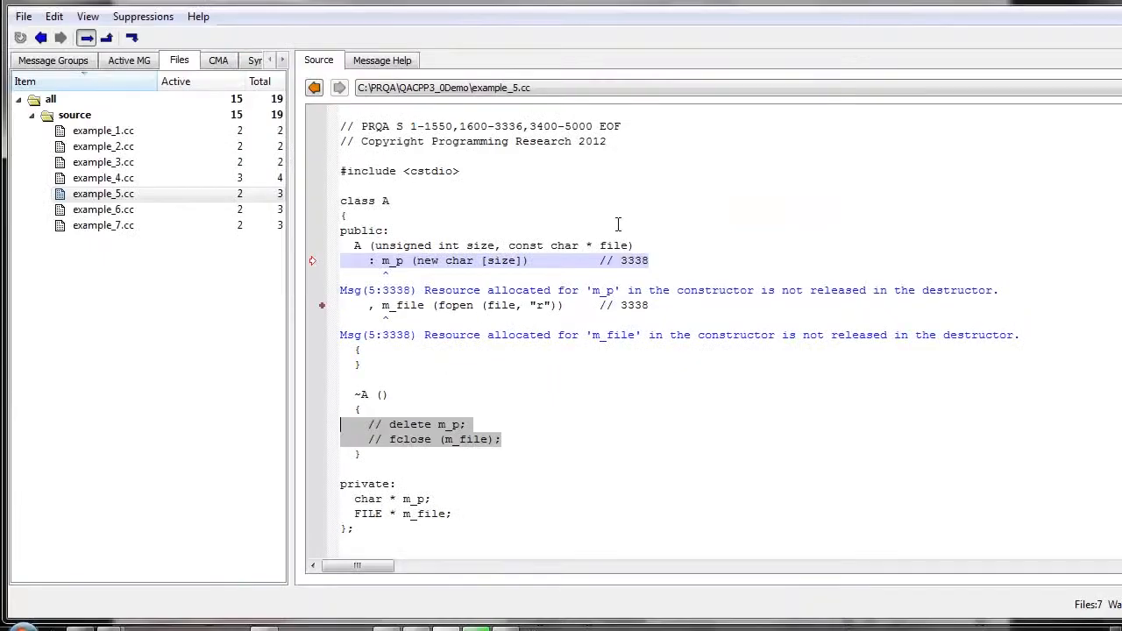
Load example_6.cc showing the Msg(5:2615) and Msg(5:3910) copy-constructor diagnostics
click(102, 211)
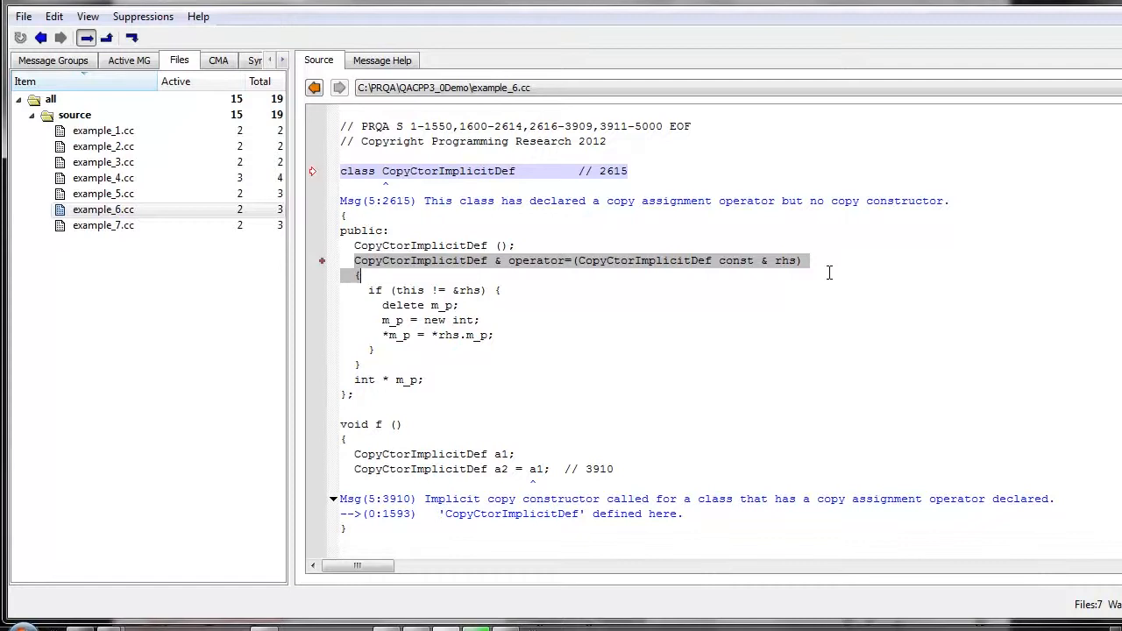
mouse_move(603, 270)
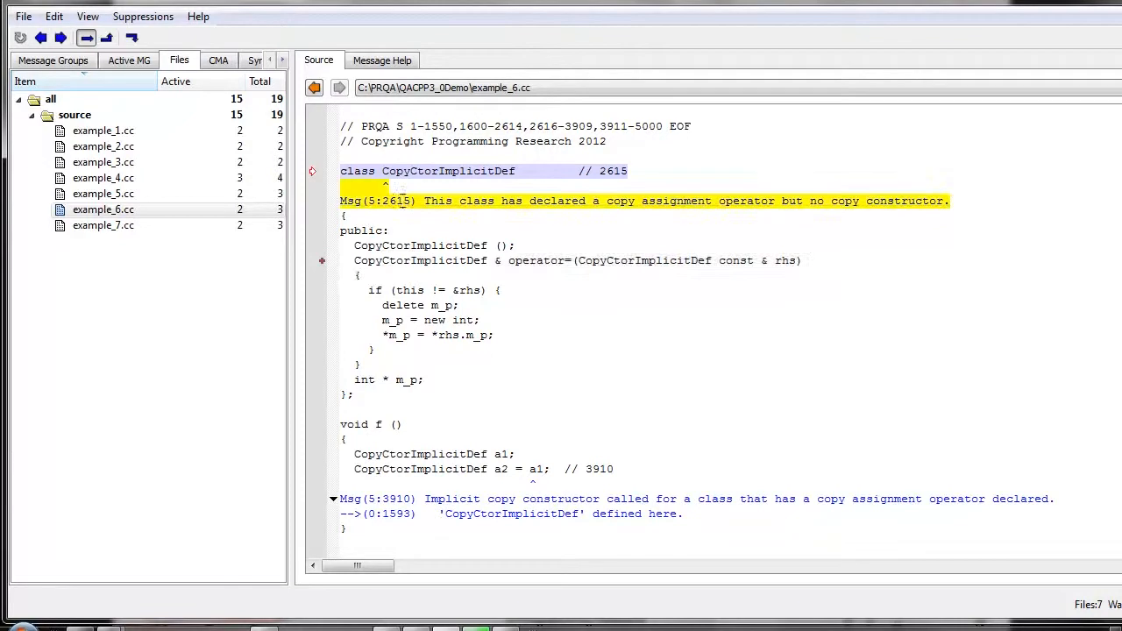
Show the Message Help page for 2615, copy assignment operator without copy constructor
click(383, 60)
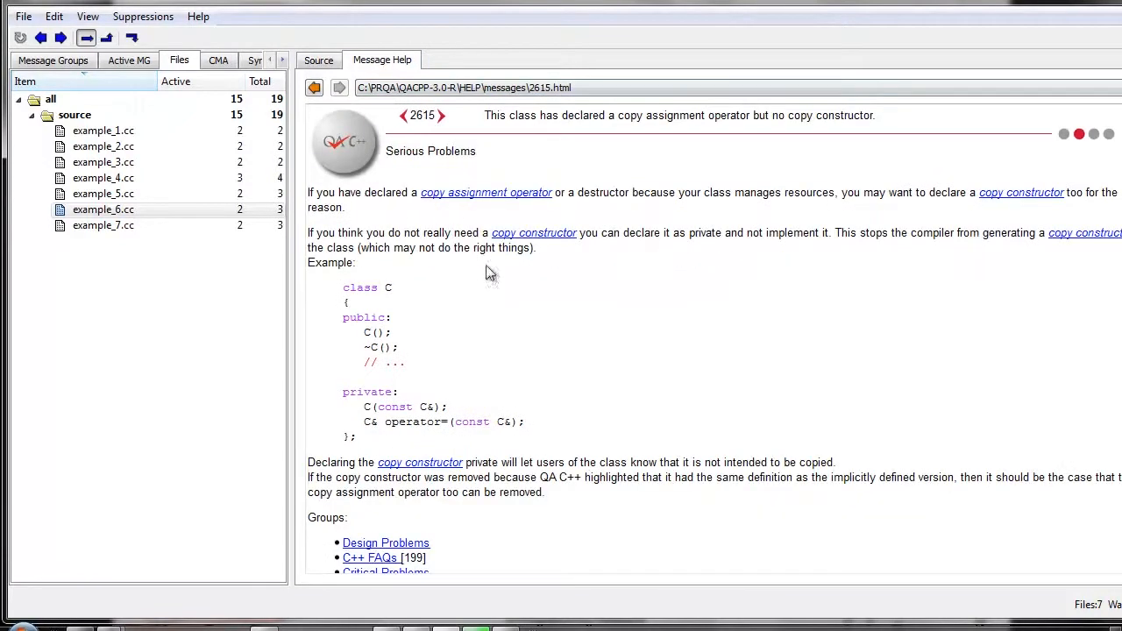
mouse_move(600, 193)
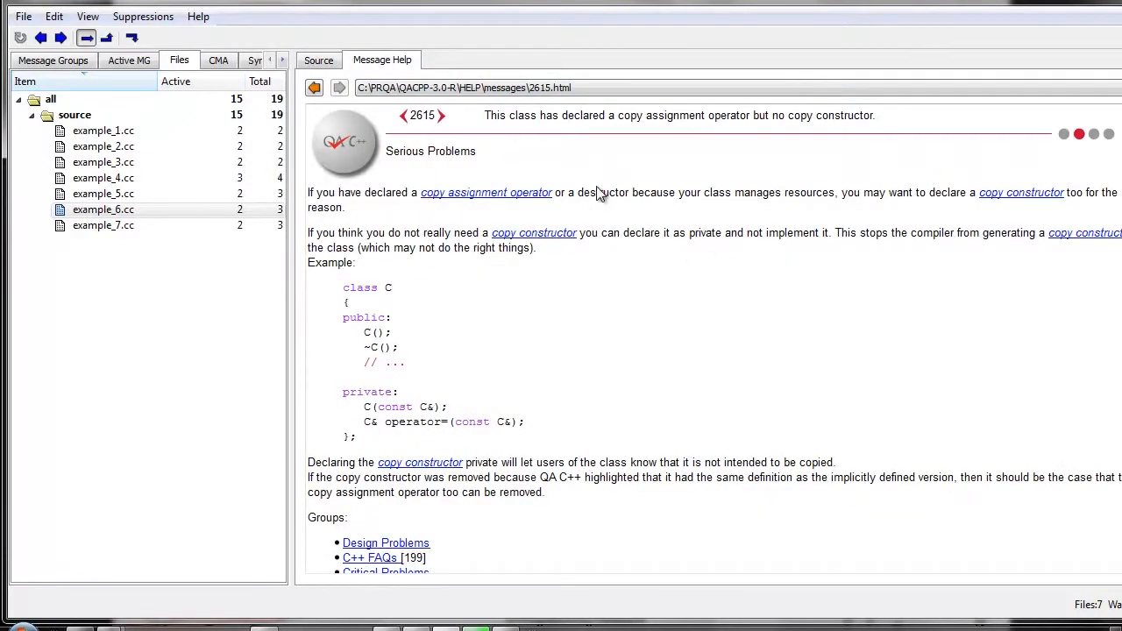
mouse_move(684, 221)
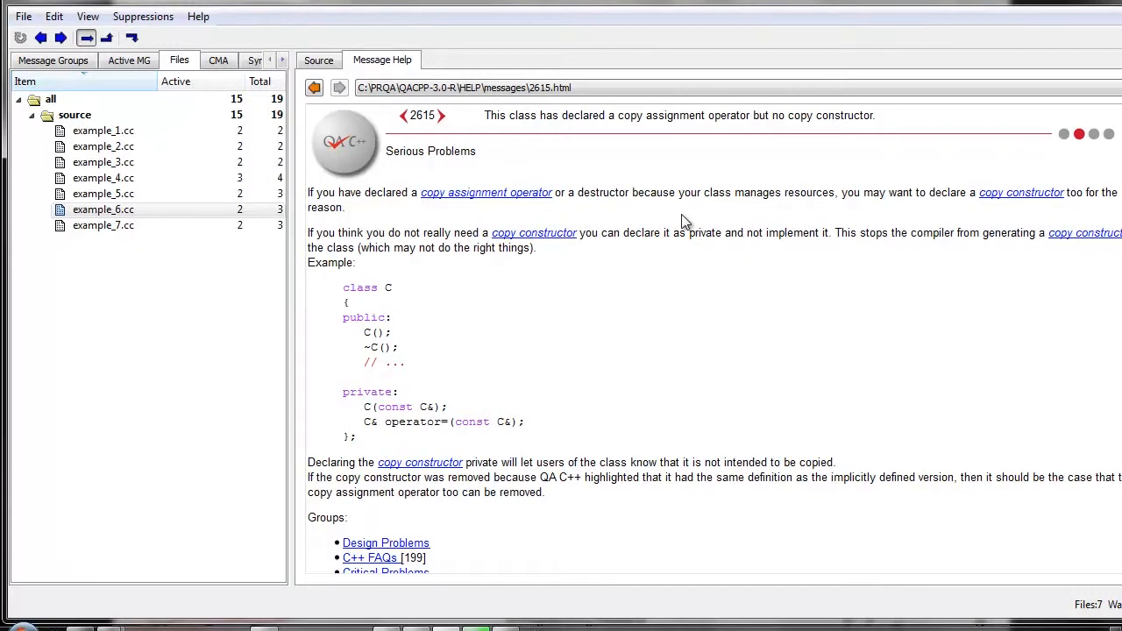
mouse_move(953, 214)
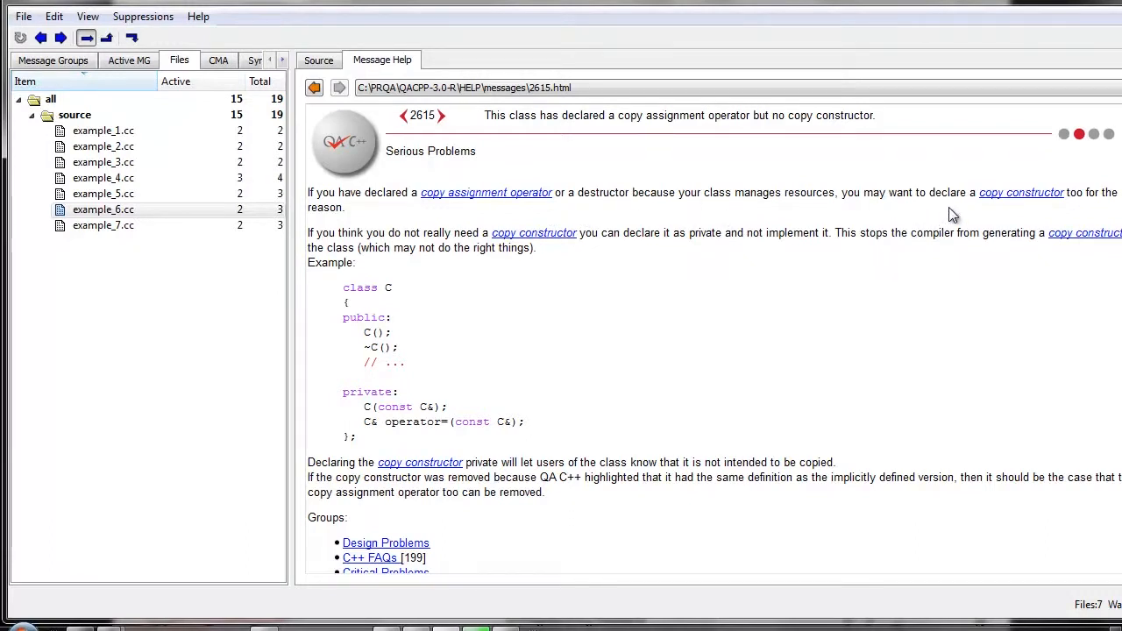
mouse_move(501, 217)
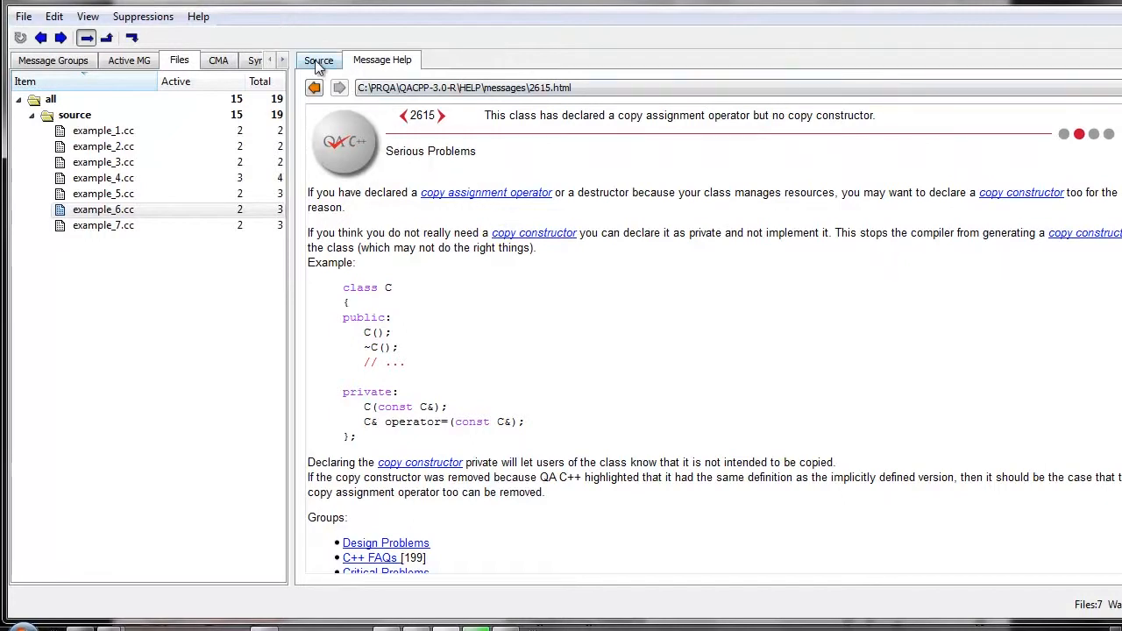
Return to example_6.cc's source where 'CopyCtorImplicitDef a2 = a1;' triggers message 3910
click(320, 60)
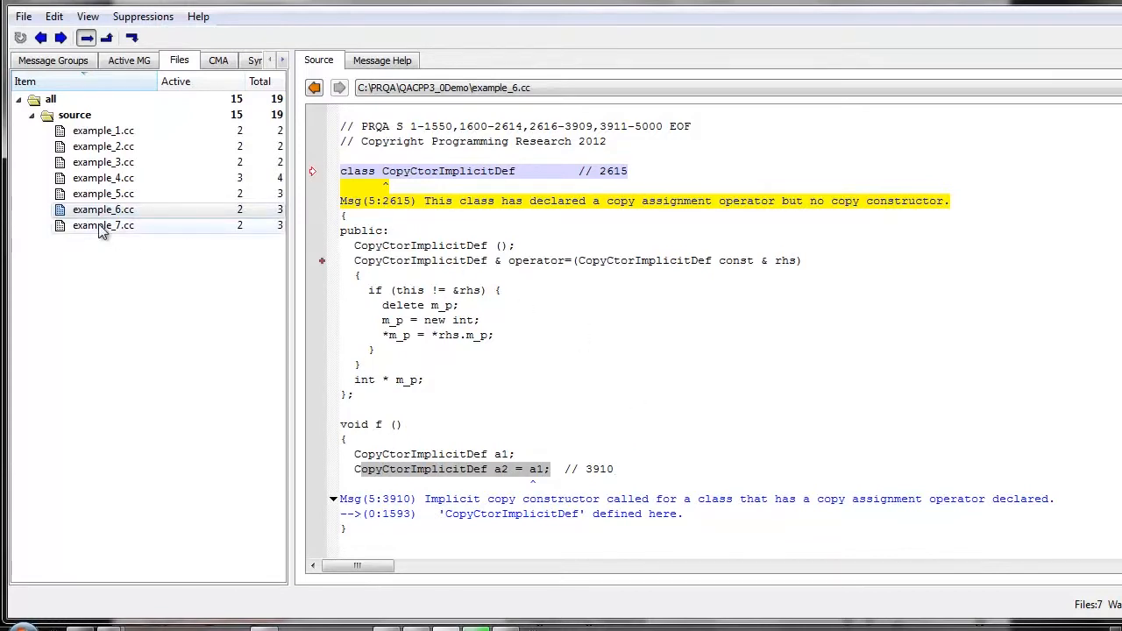
Load example_7.cc showing Msg(5:2116) and Msg(5:3404) about a base class lacking a virtual destructor
click(102, 225)
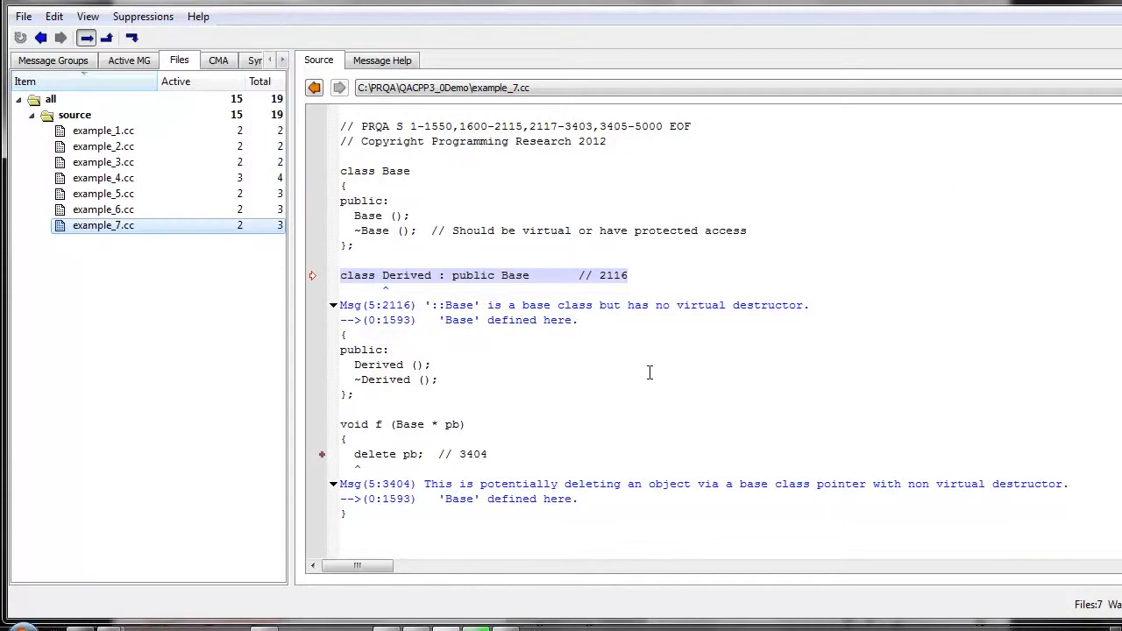
mouse_move(396, 242)
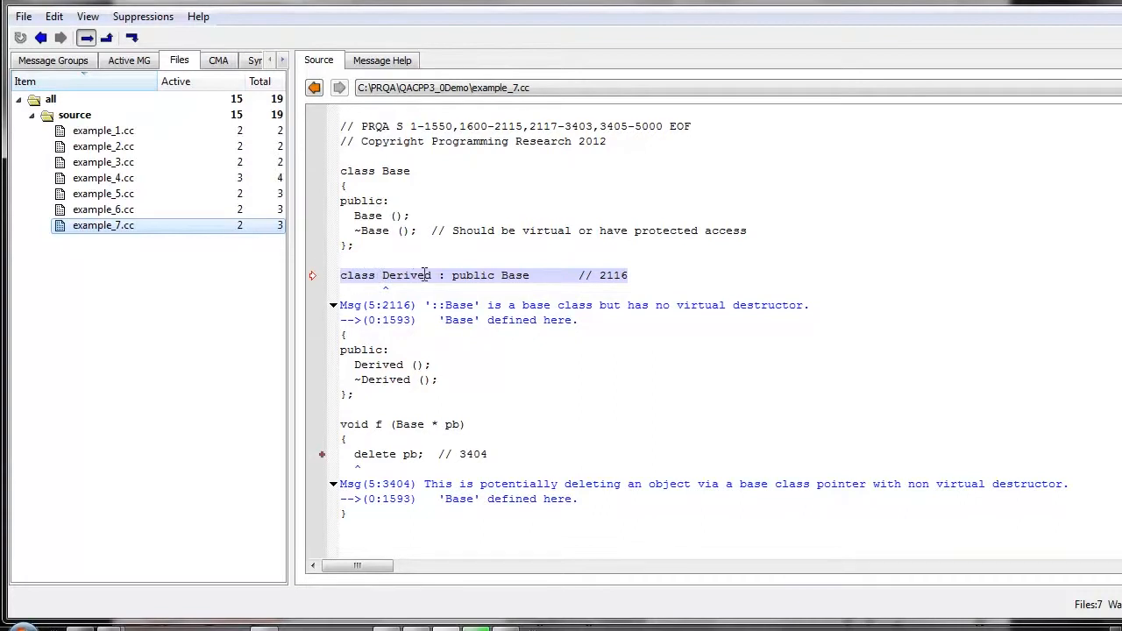
mouse_move(515, 275)
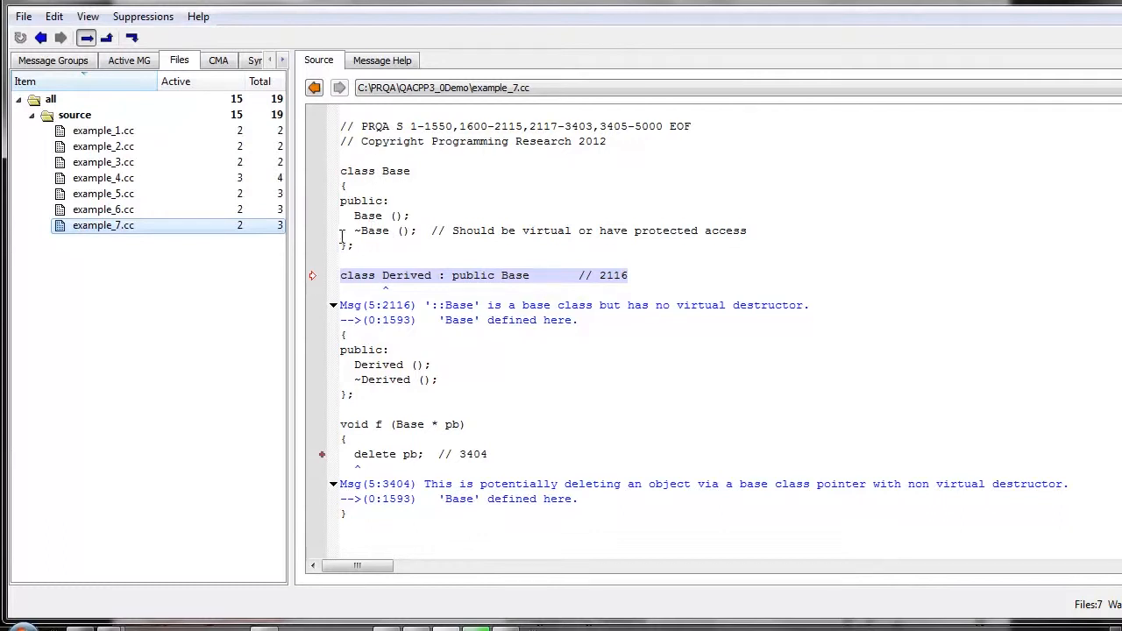
double_click(377, 232)
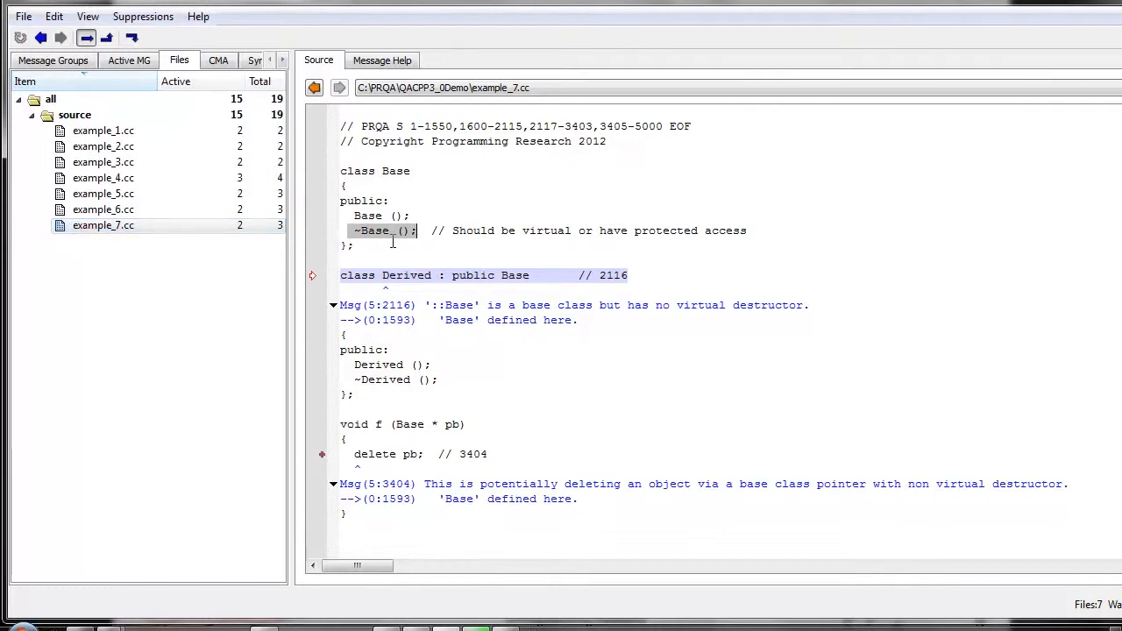
mouse_move(368, 242)
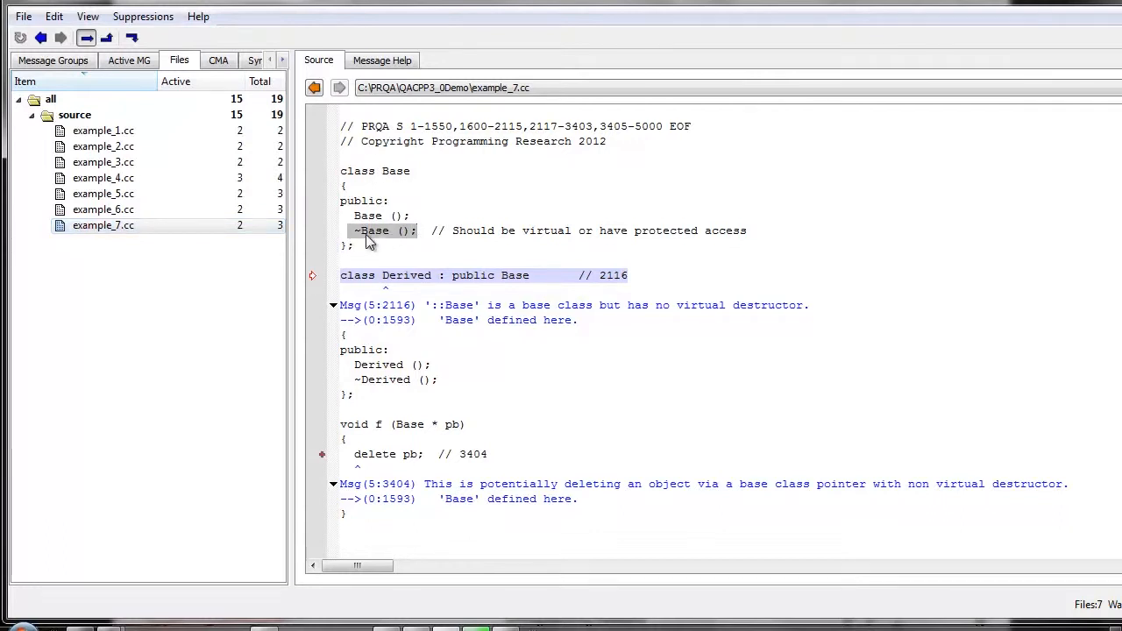
mouse_move(379, 237)
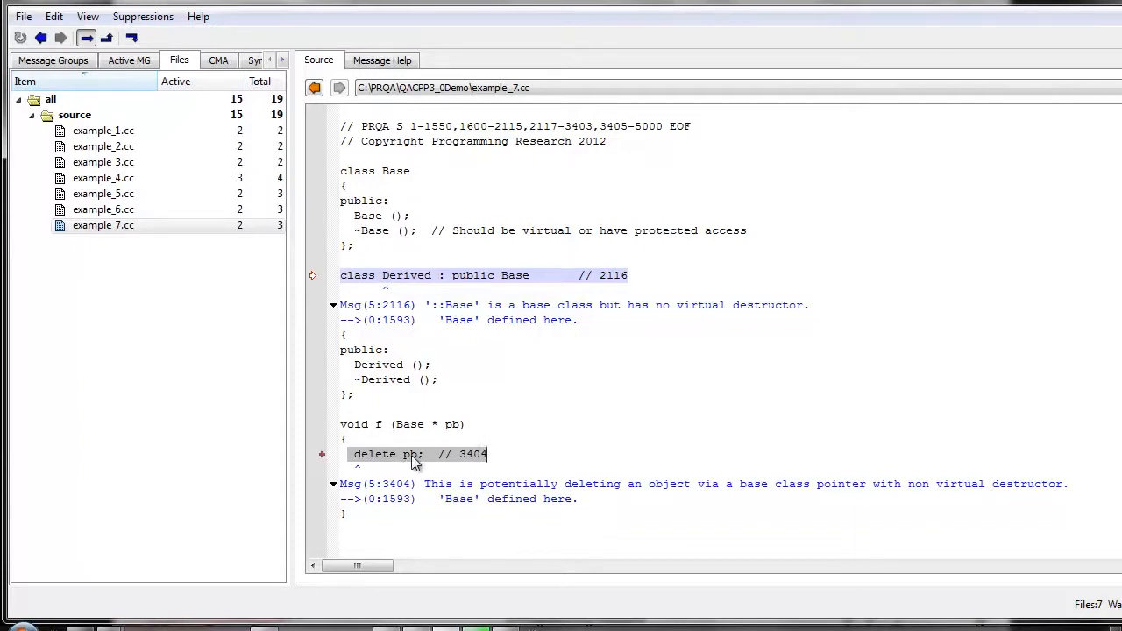
mouse_move(405, 462)
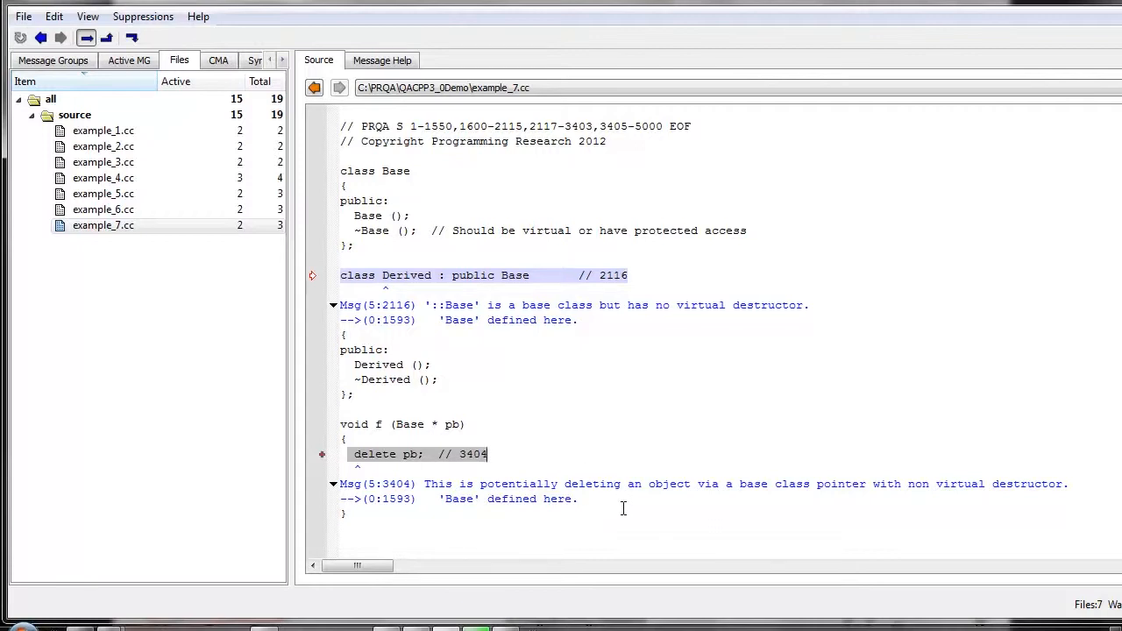
mouse_move(522, 279)
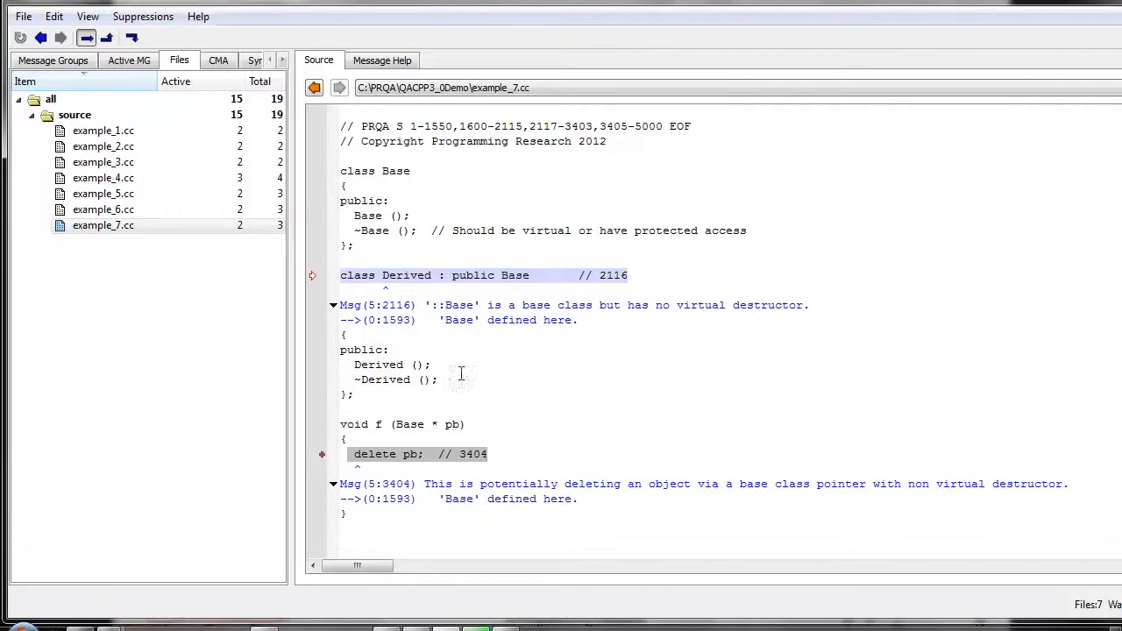
mouse_move(483, 463)
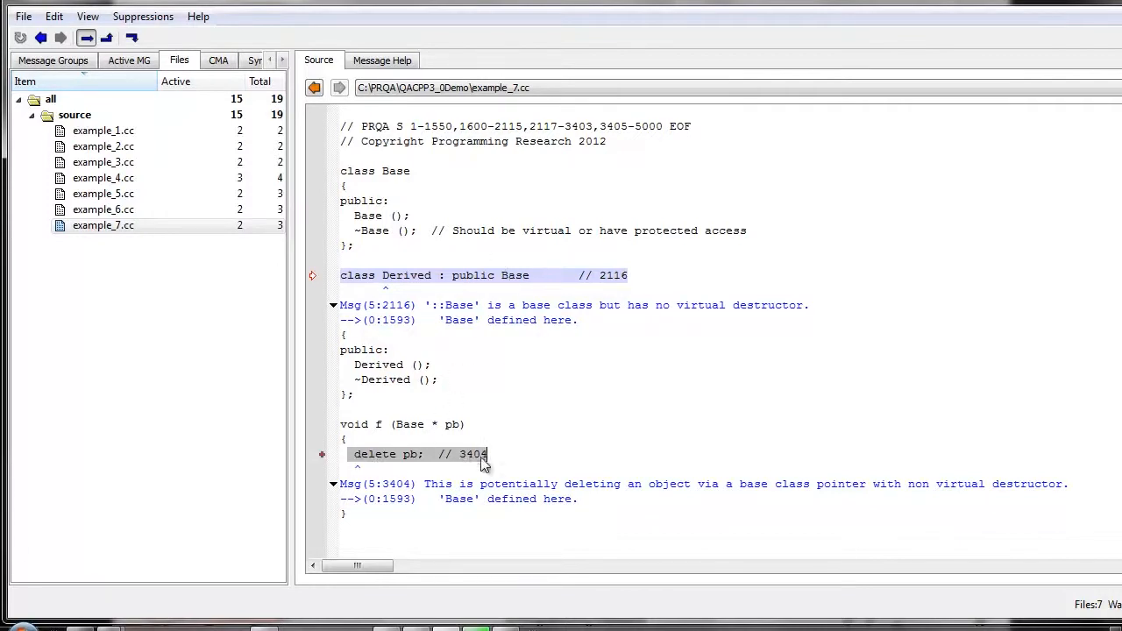